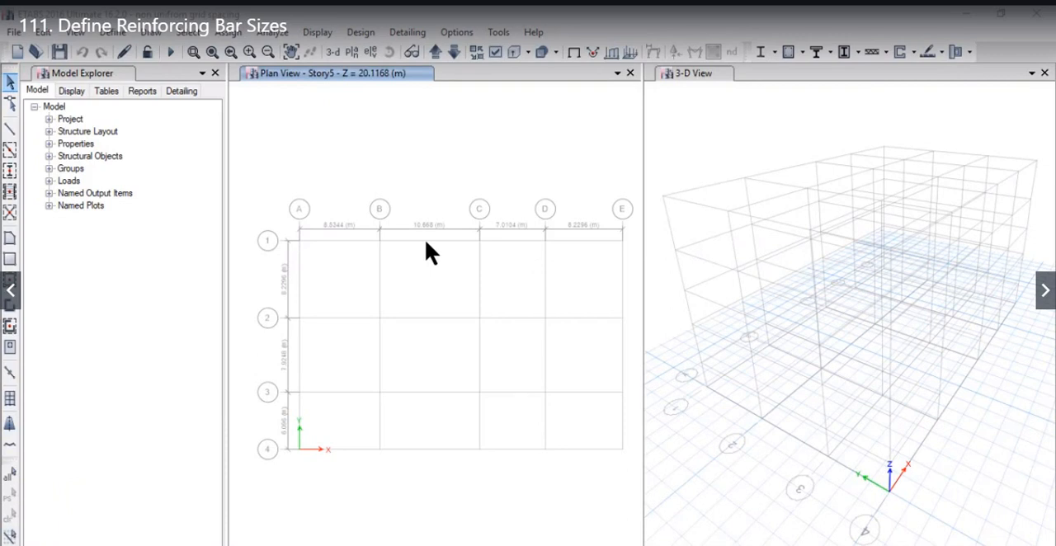
# Bring up the Define menu of model definitions
pyautogui.click(99, 31)
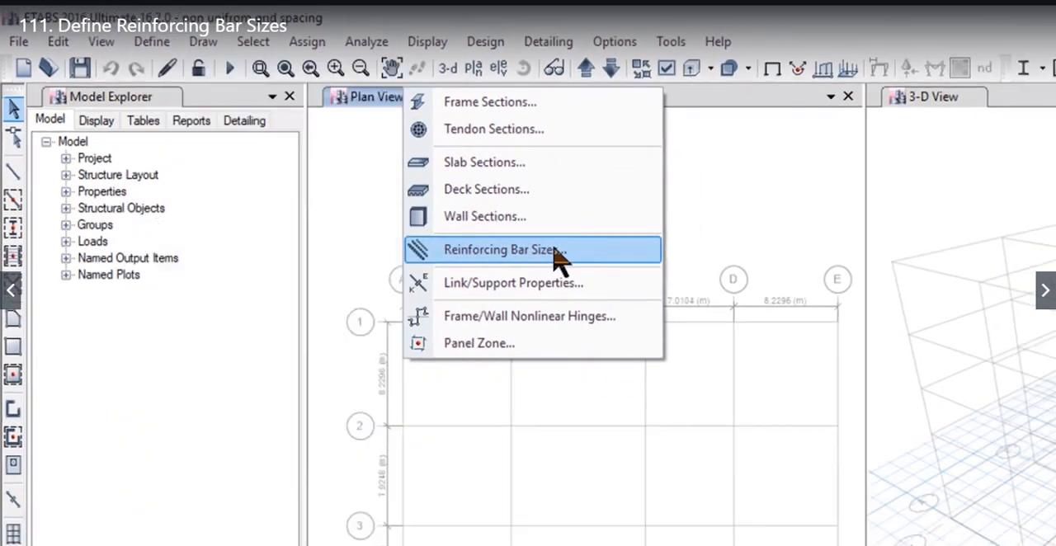
# Review the Reinforcing Bar Sizes table and select the first bar, #2
pyautogui.click(533, 250)
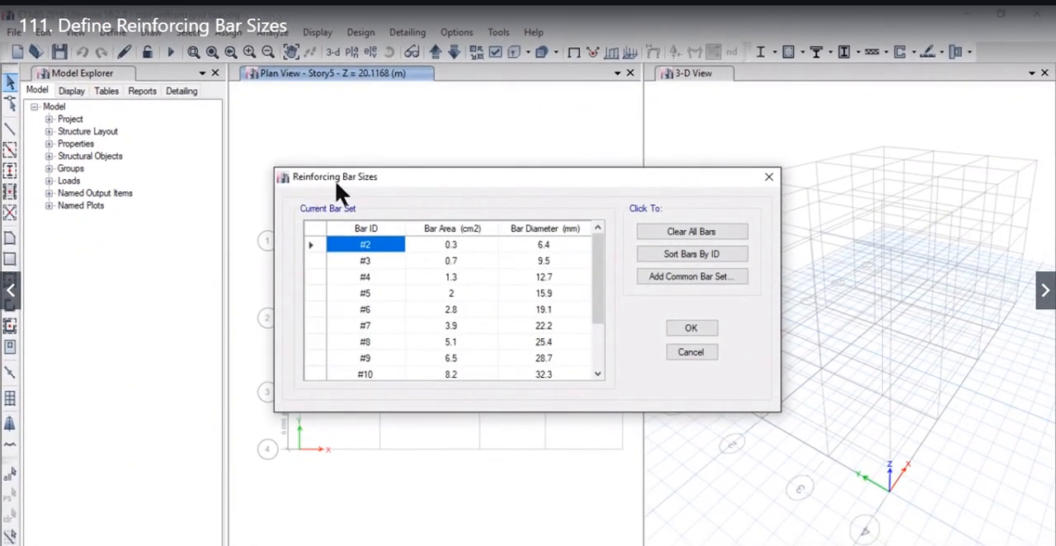
pyautogui.moveTo(461, 212)
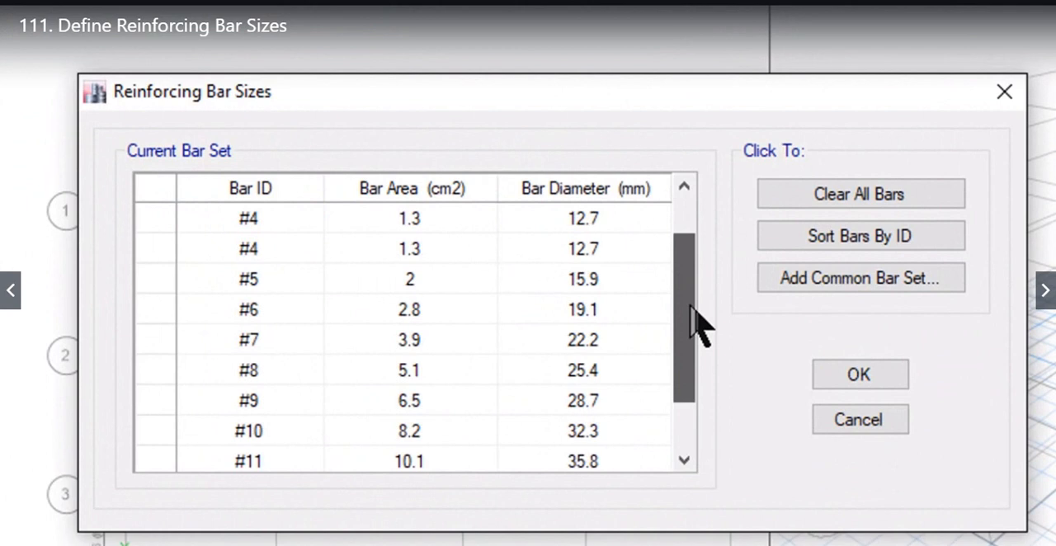
pyautogui.click(250, 217)
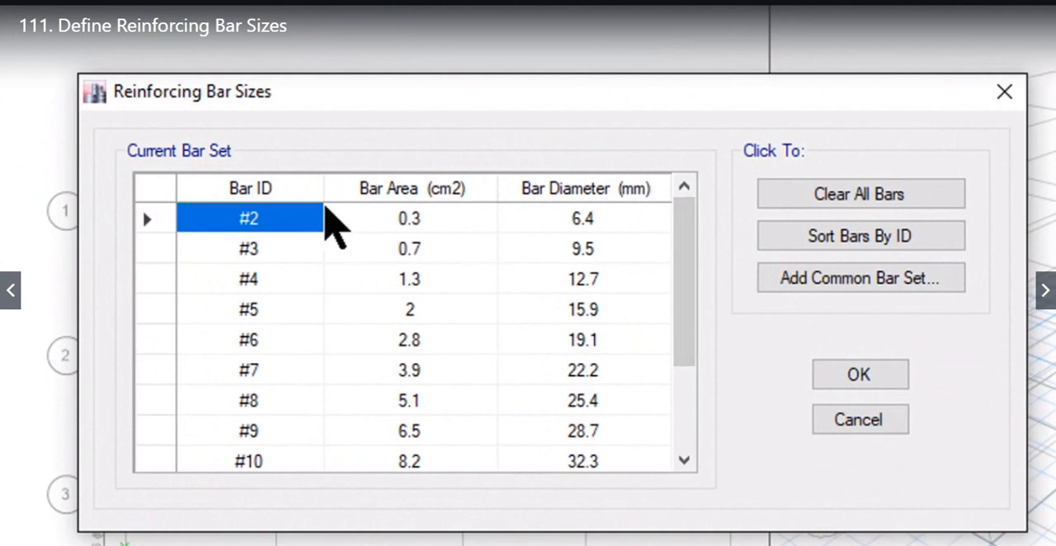
pyautogui.moveTo(548, 239)
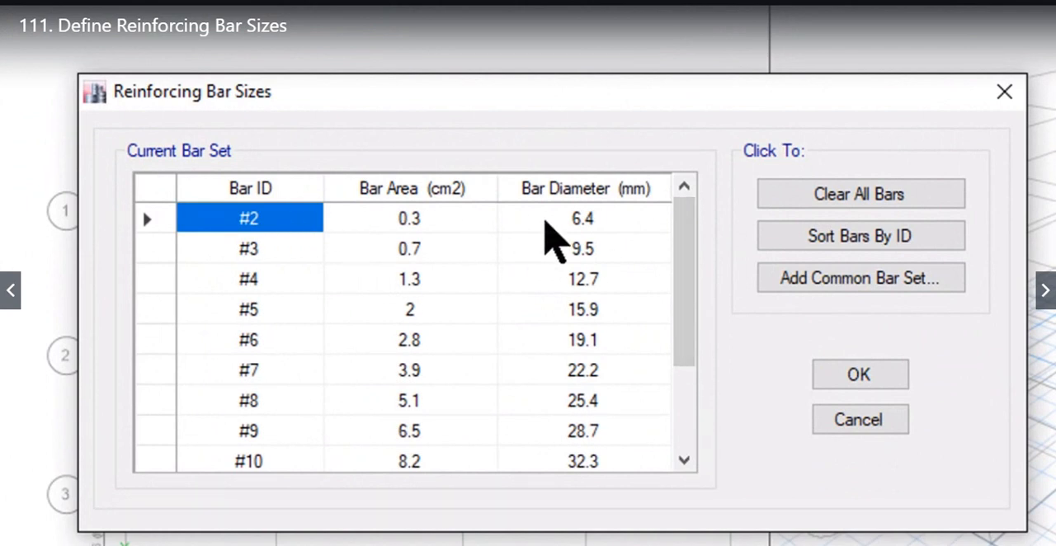
pyautogui.moveTo(591, 182)
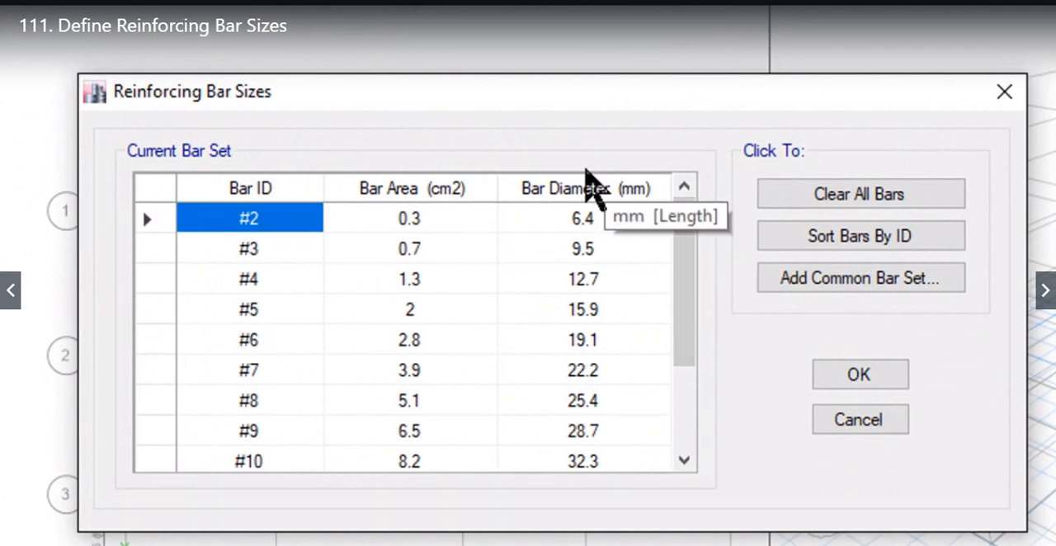
pyautogui.moveTo(598, 515)
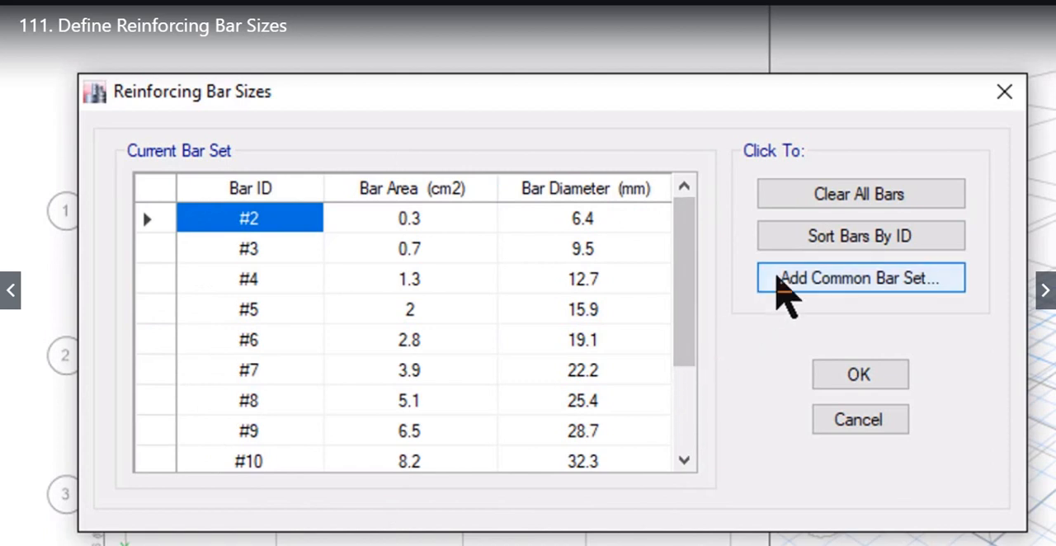
# Browse the common rebar sets, highlighting Canadian, U.S. Soft Metric and then Australian
pyautogui.click(860, 277)
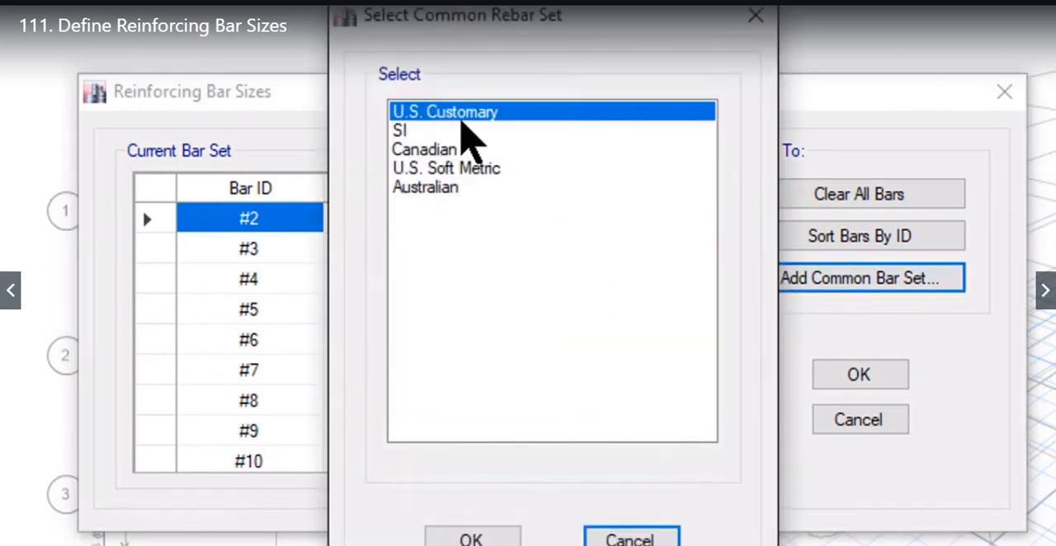
pyautogui.moveTo(512, 25)
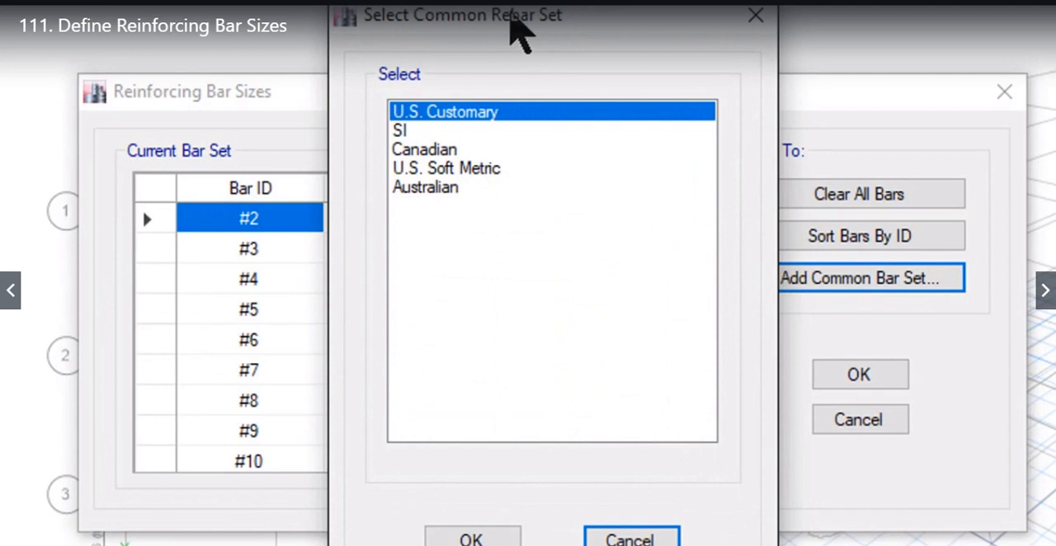
pyautogui.moveTo(462, 136)
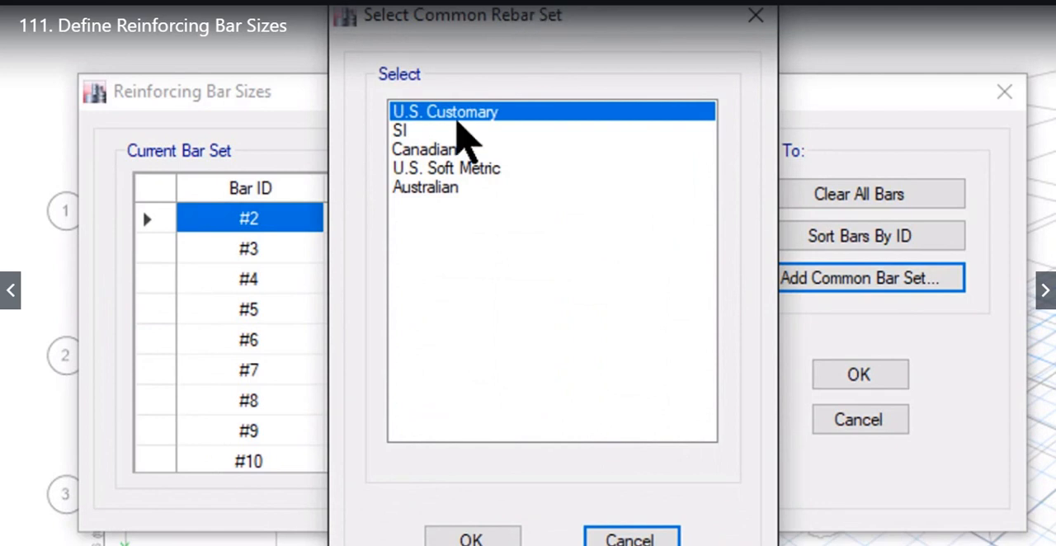
pyautogui.moveTo(470, 148)
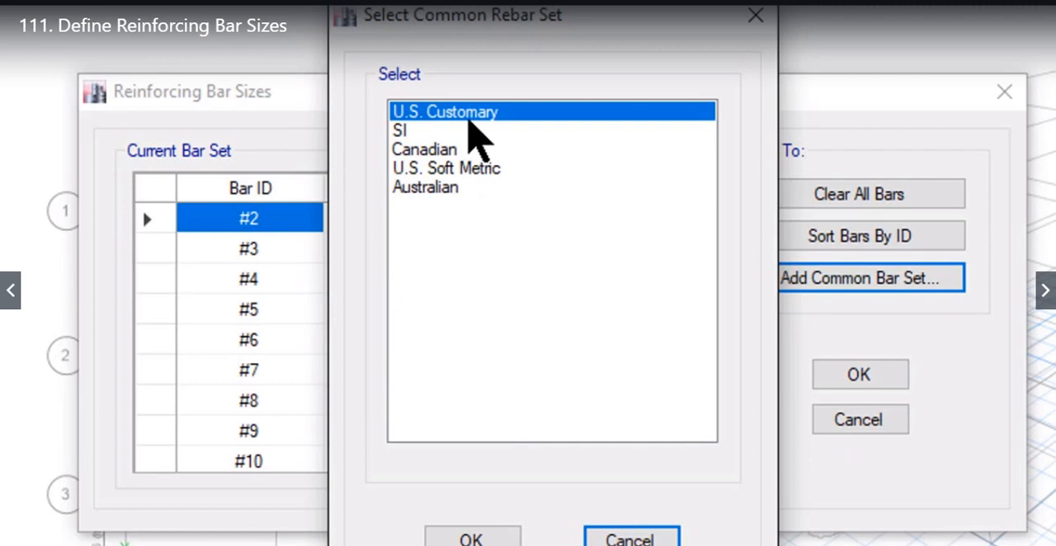
pyautogui.click(441, 149)
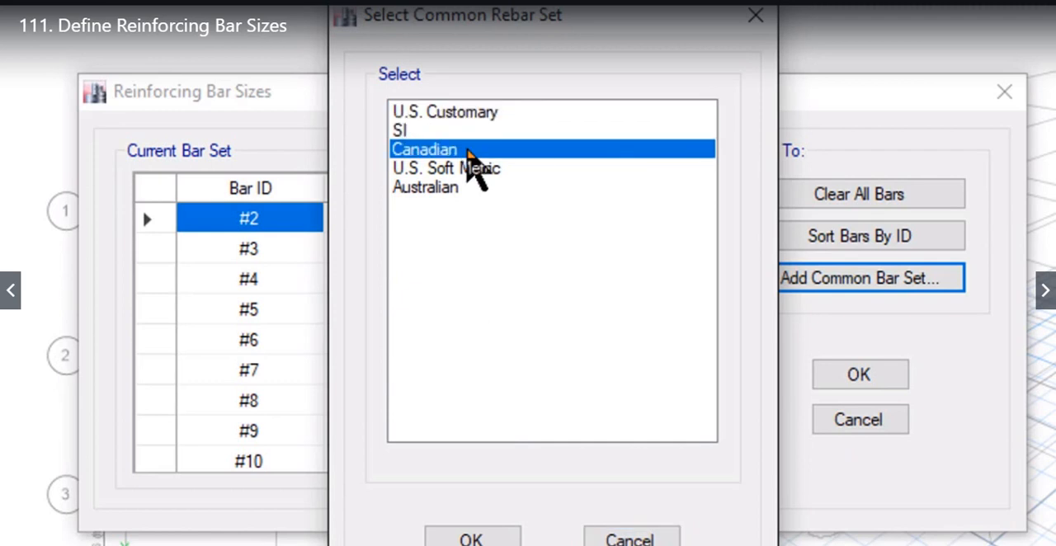
pyautogui.click(444, 168)
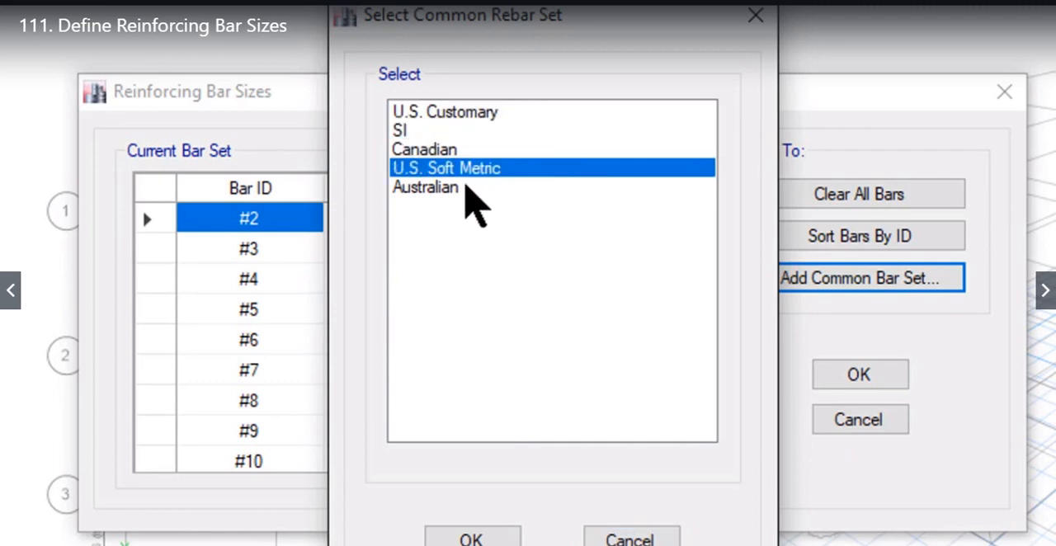
pyautogui.click(442, 187)
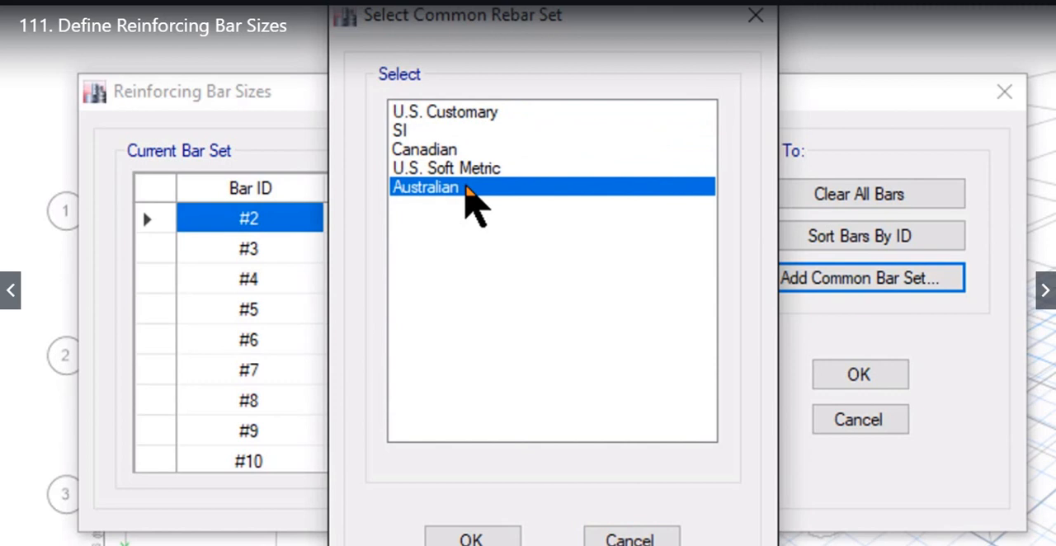
pyautogui.moveTo(497, 541)
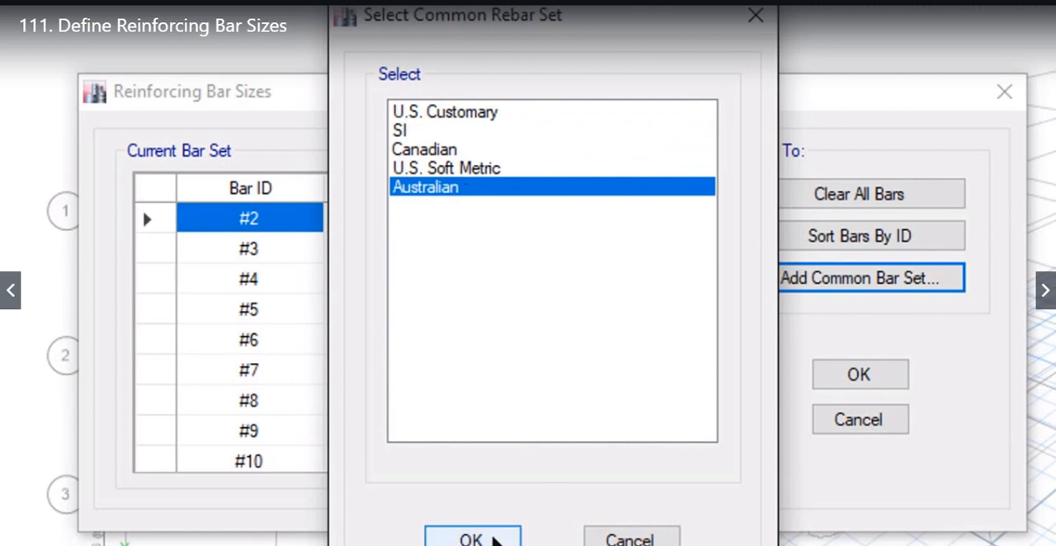
pyautogui.click(472, 538)
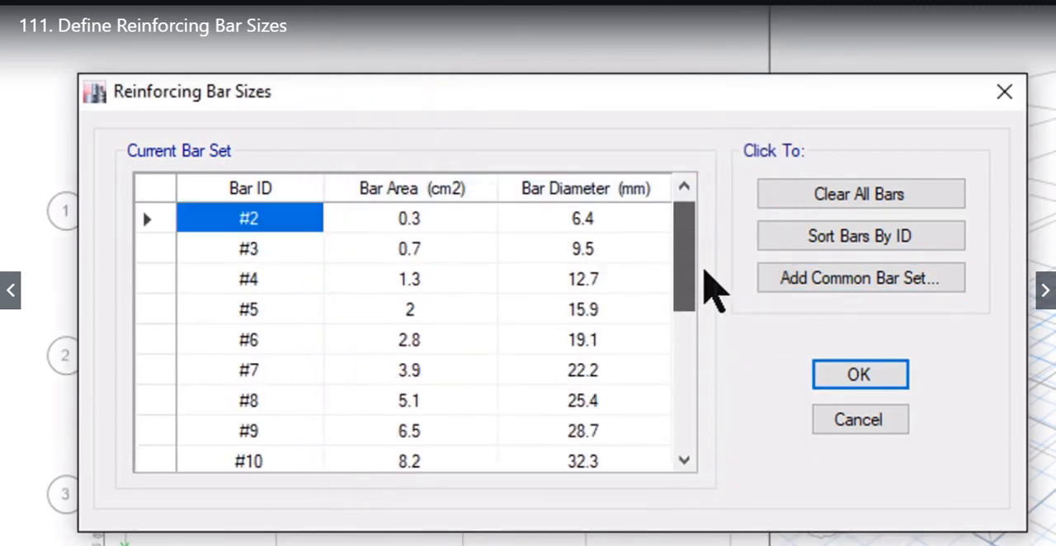
pyautogui.moveTo(690, 235)
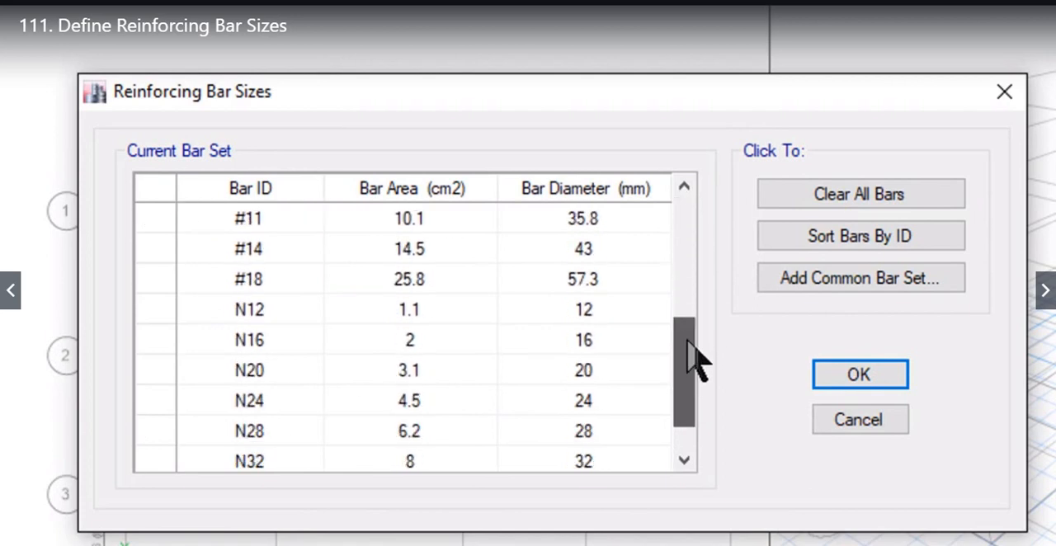
pyautogui.scroll(-3)
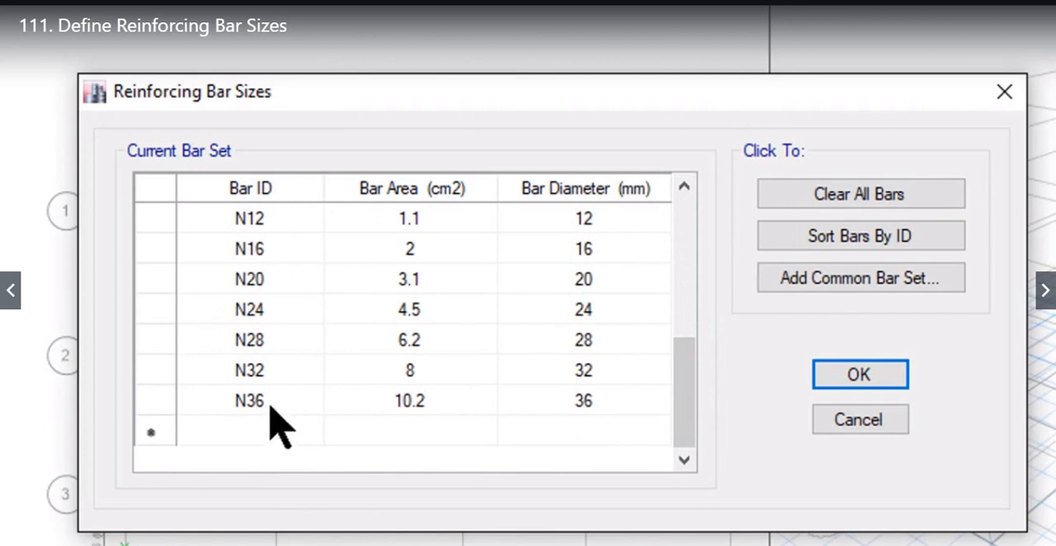
pyautogui.moveTo(376, 239)
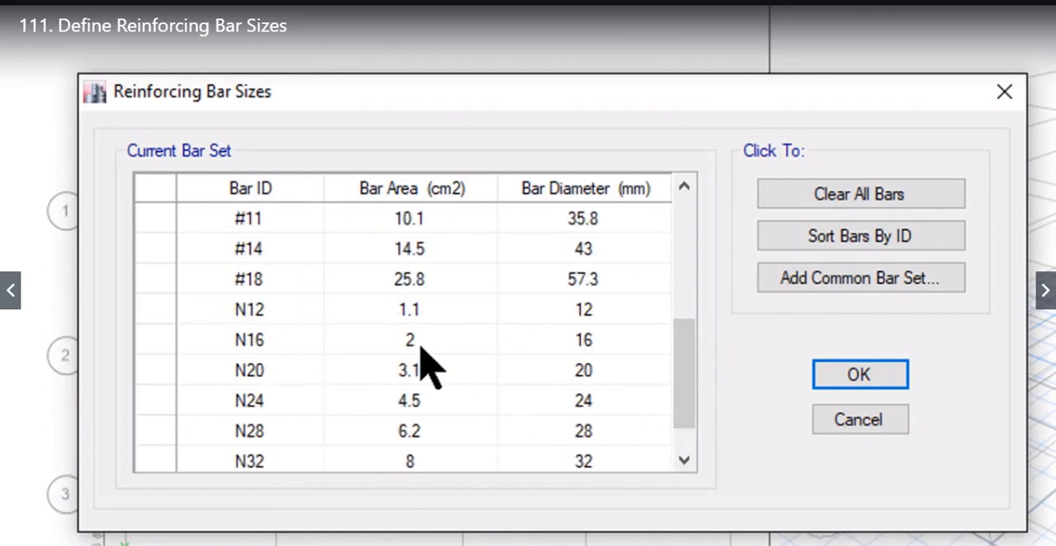
pyautogui.moveTo(578, 350)
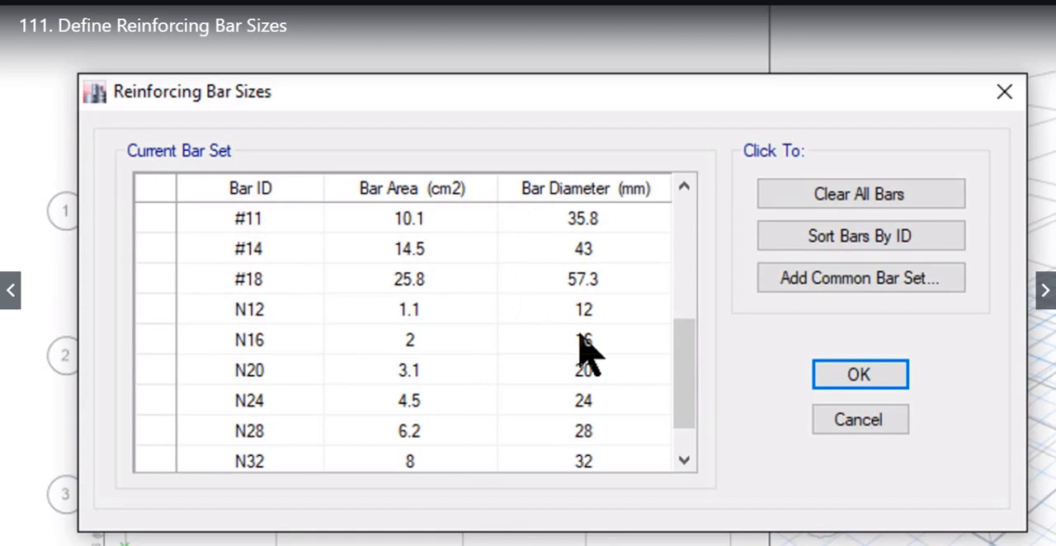
pyautogui.moveTo(614, 231)
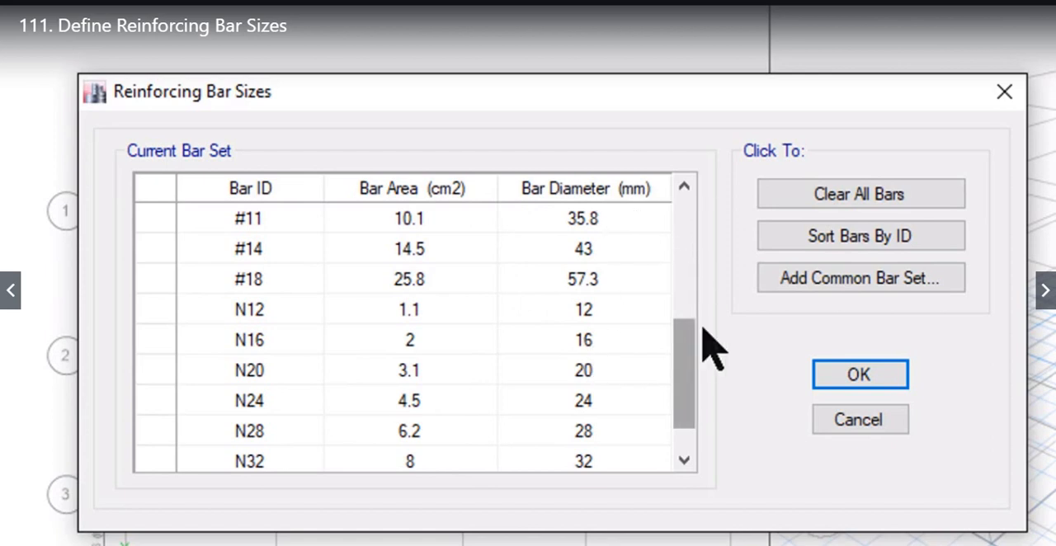
# Add the SI common rebar set to the table, then clear all bars from the set
pyautogui.click(862, 278)
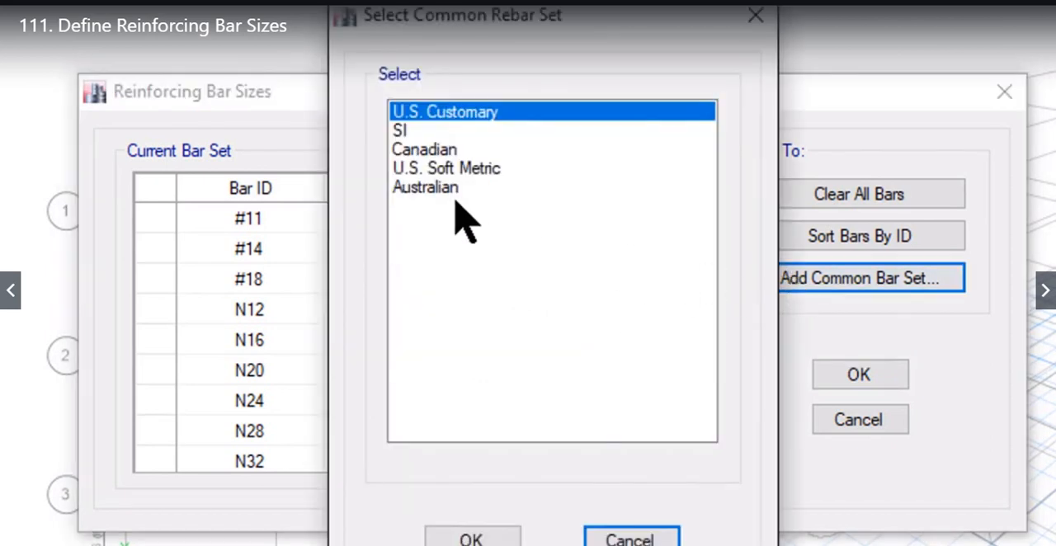
pyautogui.click(399, 131)
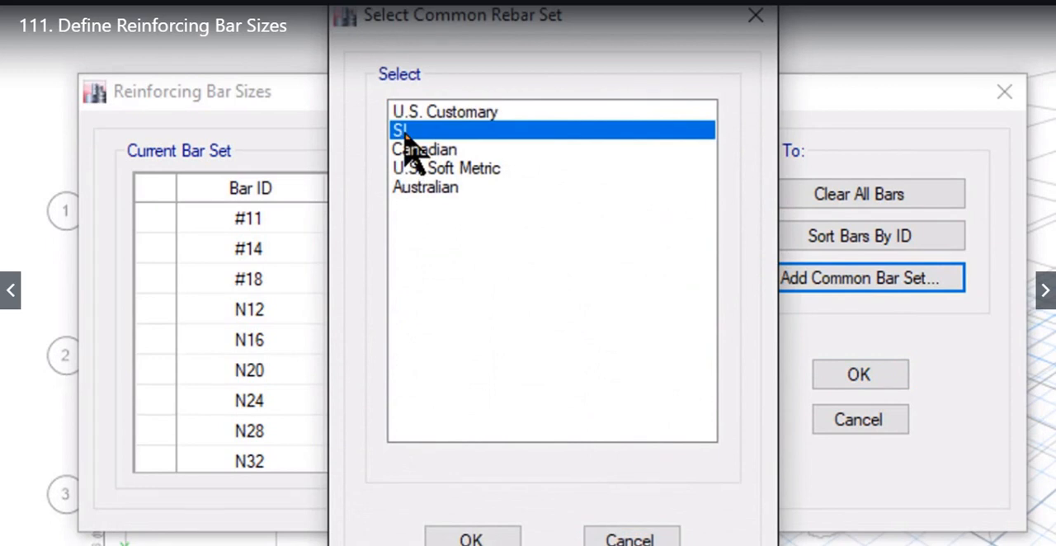
pyautogui.click(472, 538)
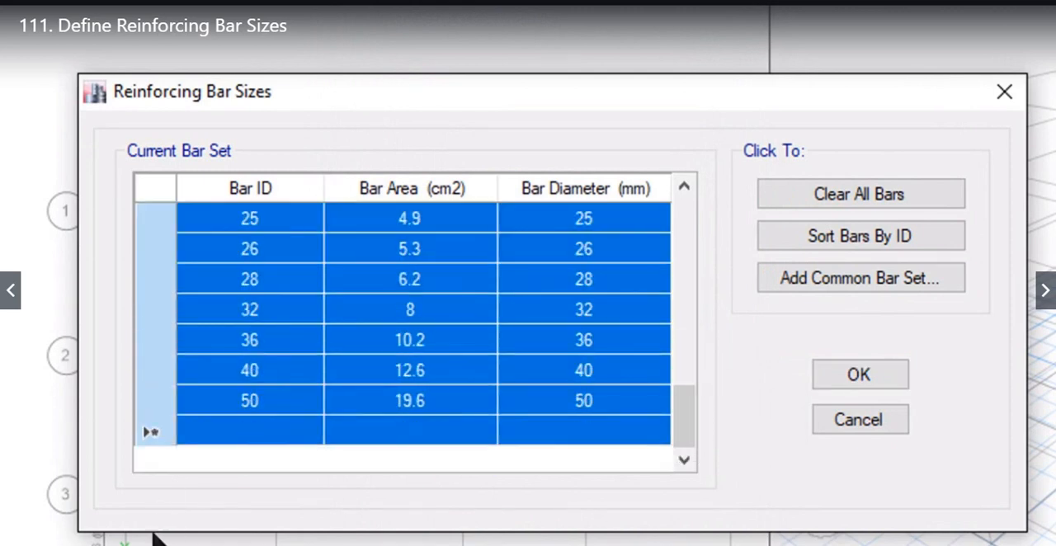
pyautogui.moveTo(548, 421)
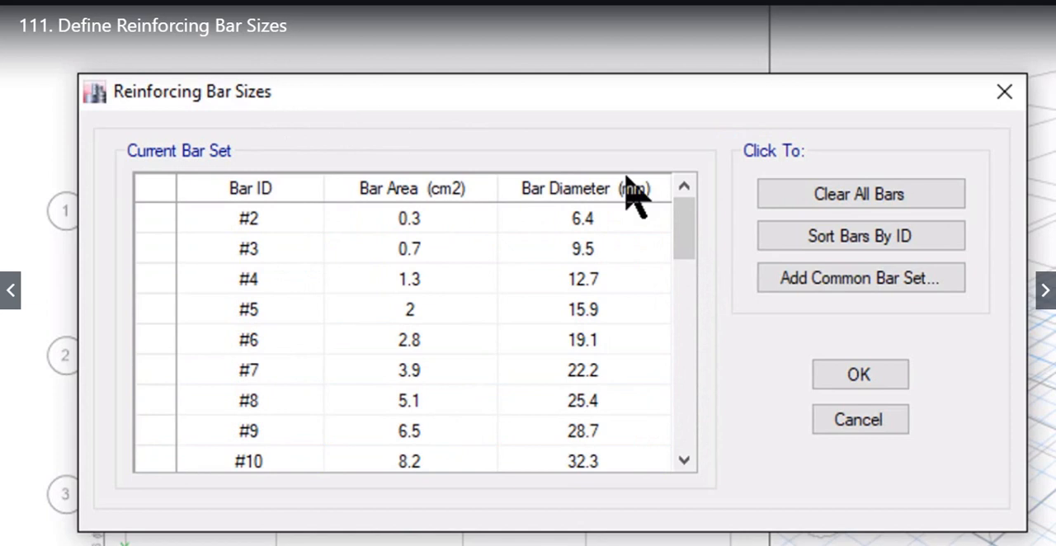
pyautogui.moveTo(479, 383)
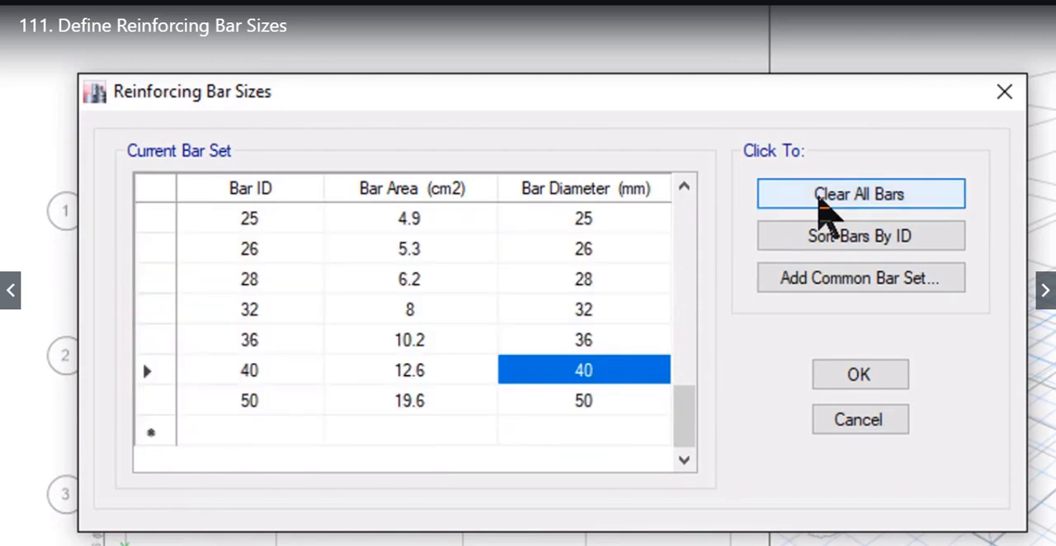
pyautogui.click(860, 194)
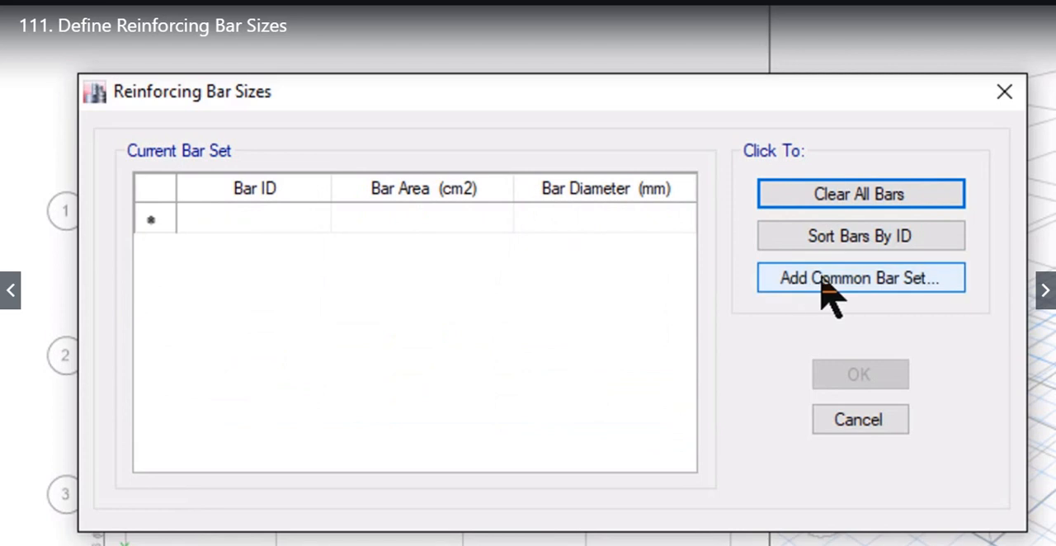
# Load the SI common rebar set into the empty table and confirm the bar sizes with OK
pyautogui.click(861, 277)
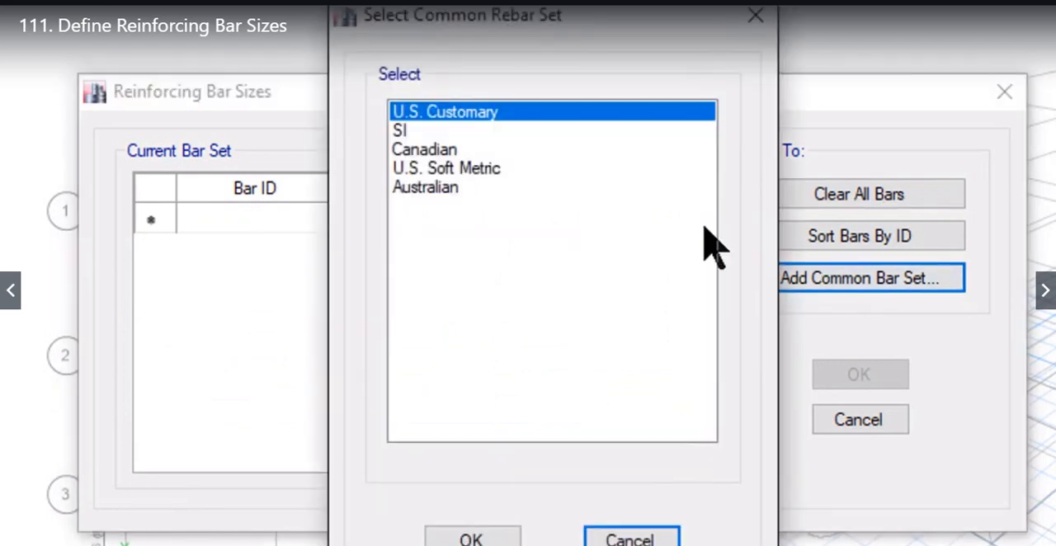
pyautogui.moveTo(421, 157)
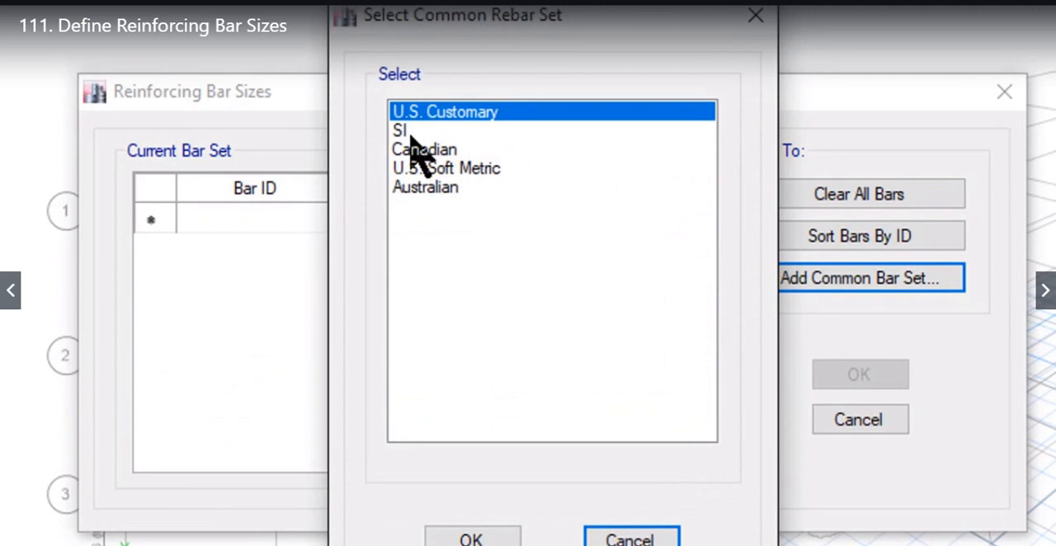
pyautogui.click(399, 131)
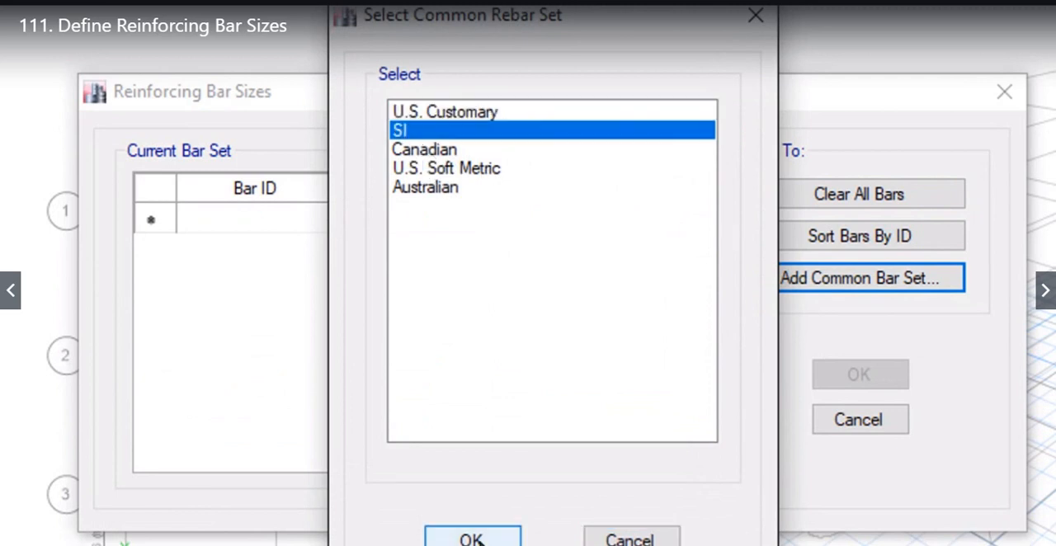
pyautogui.click(472, 538)
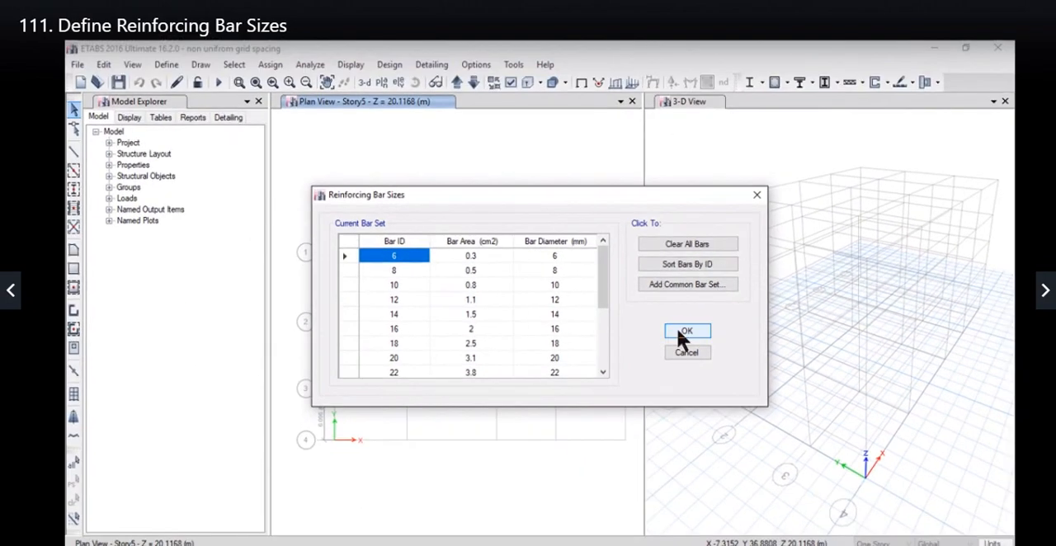
pyautogui.click(686, 330)
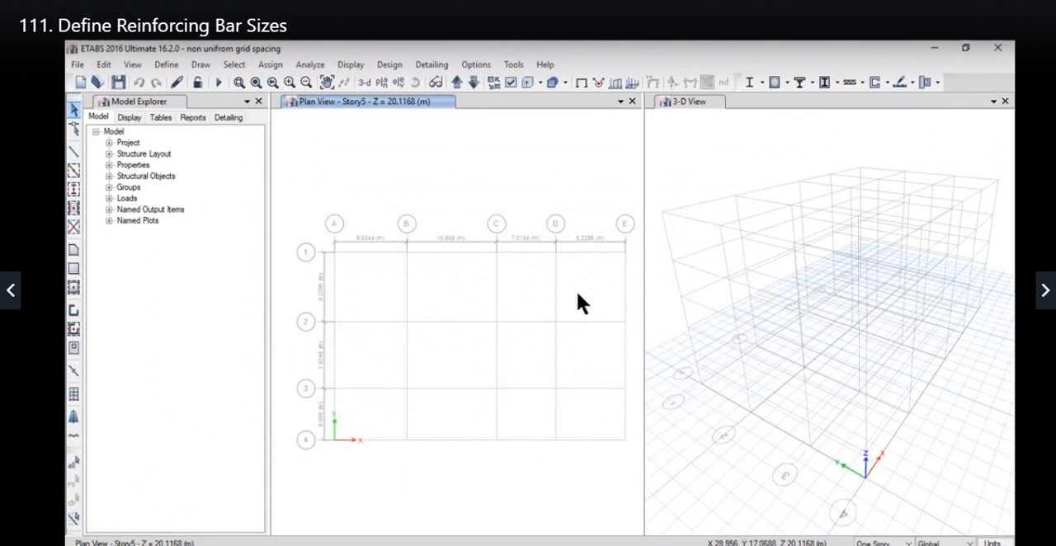